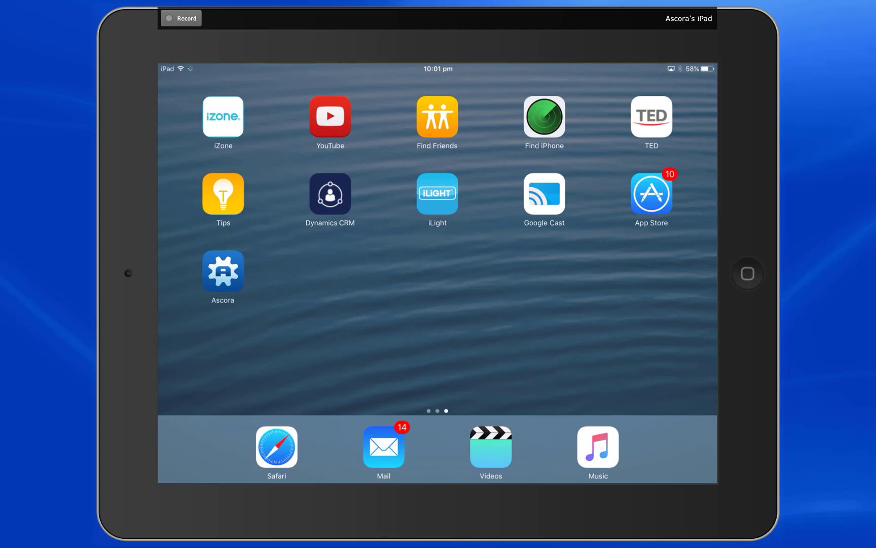
# - Launch Ascora to show today's scheduled jobs and quotations for Courtney
pyautogui.click(223, 271)
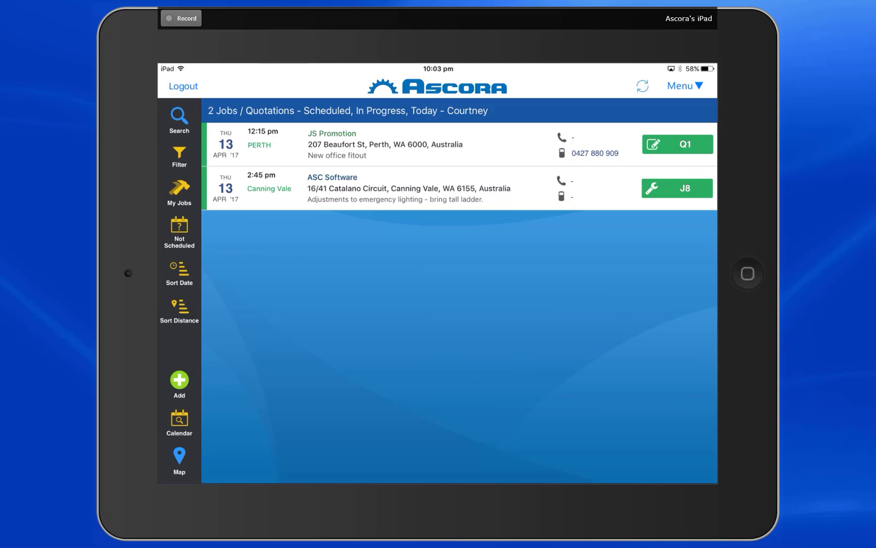
# - Show job J8 on the map and plot the route to ASC Software in Canning Vale
pyautogui.click(179, 458)
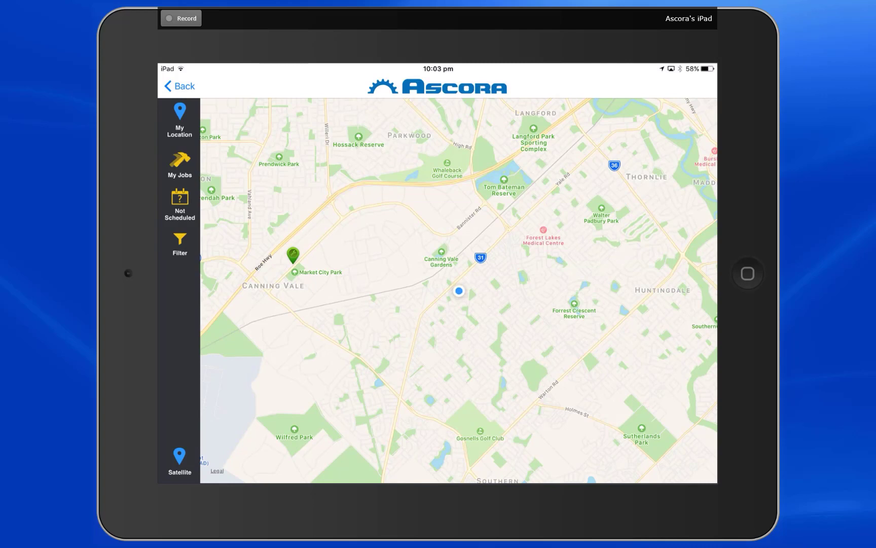
pyautogui.click(294, 257)
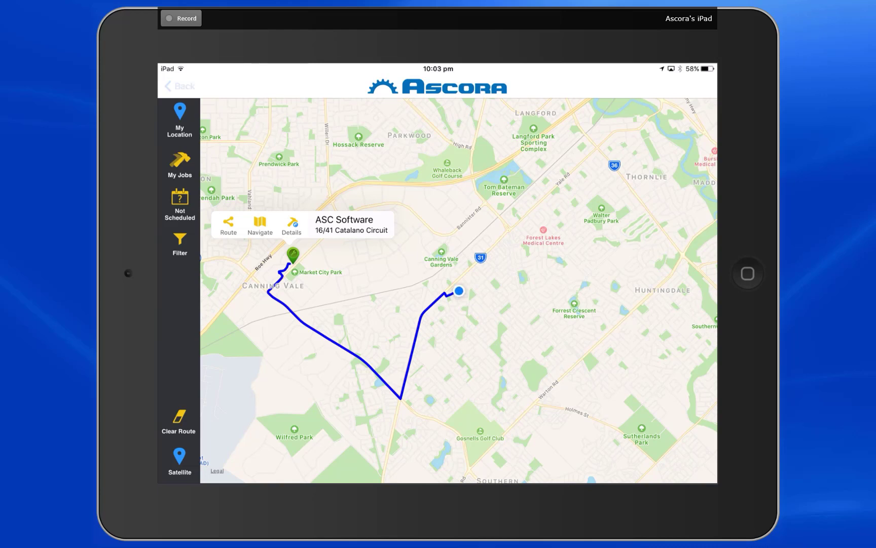
# - Start travel to job J8, ASC Software in Canning Vale, from today's job list
pyautogui.click(180, 87)
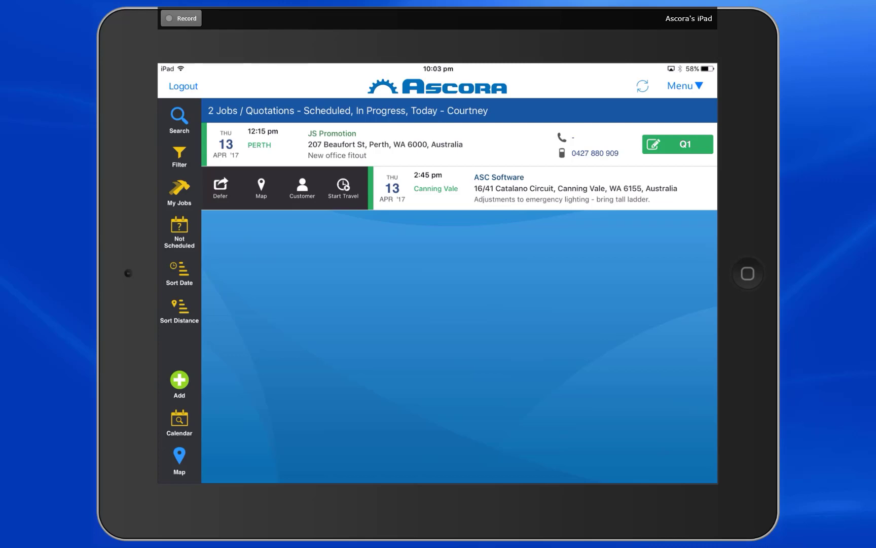
pyautogui.click(343, 189)
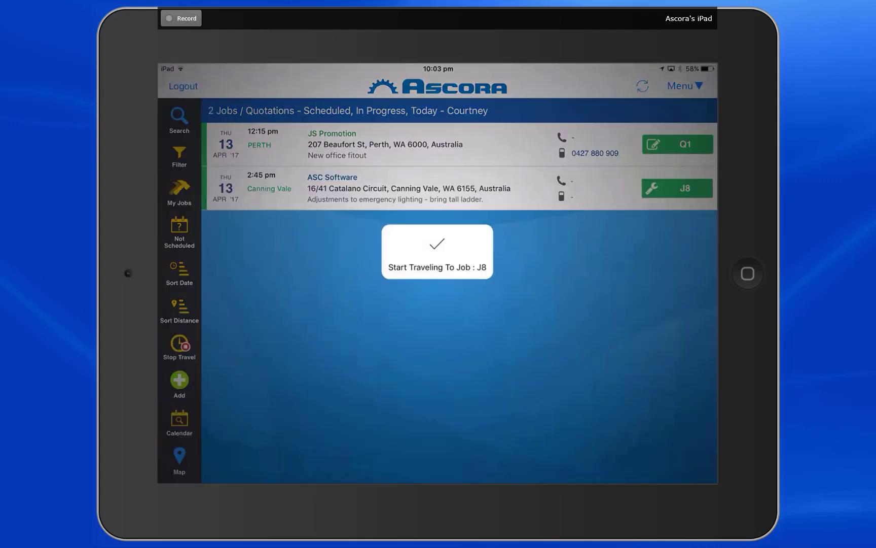
pyautogui.click(436, 251)
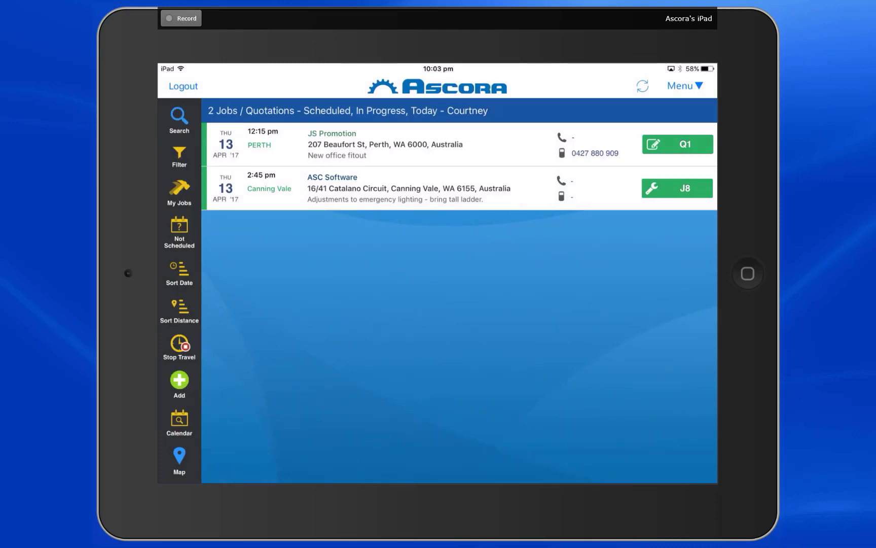
# - Record work undertaken on J8: customer damage not under warranty; items replaced and retested ok
pyautogui.click(676, 189)
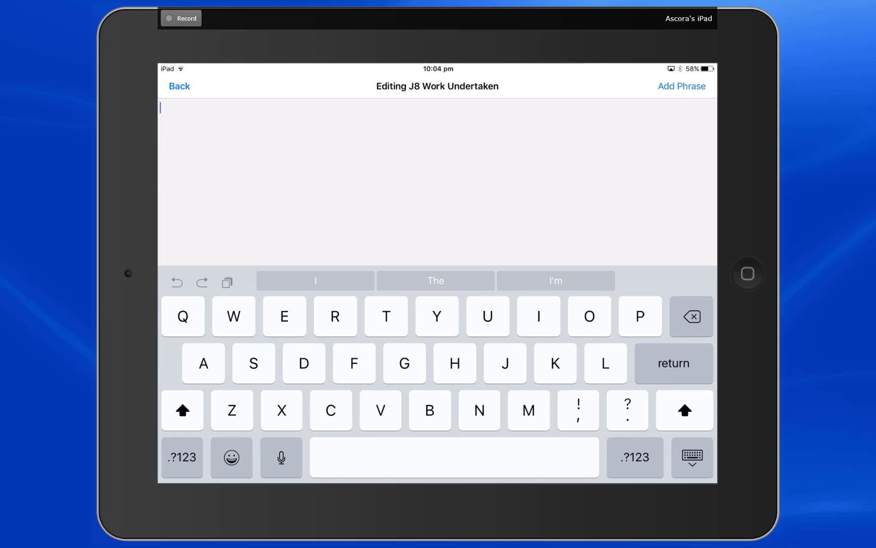
pyautogui.click(682, 86)
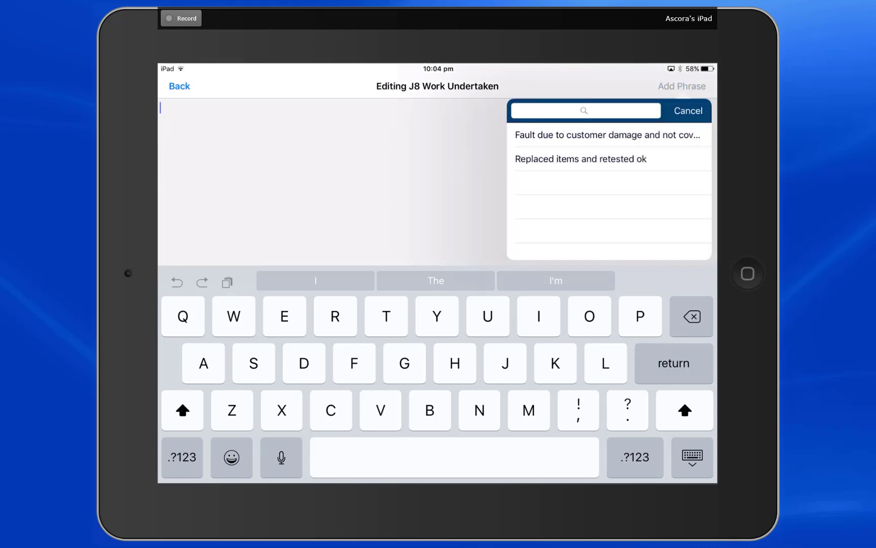
pyautogui.click(608, 134)
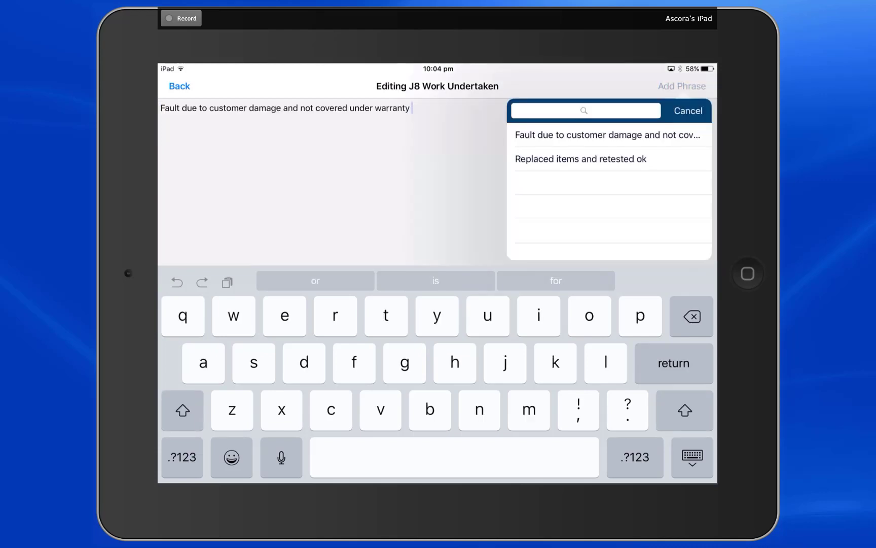
pyautogui.click(581, 158)
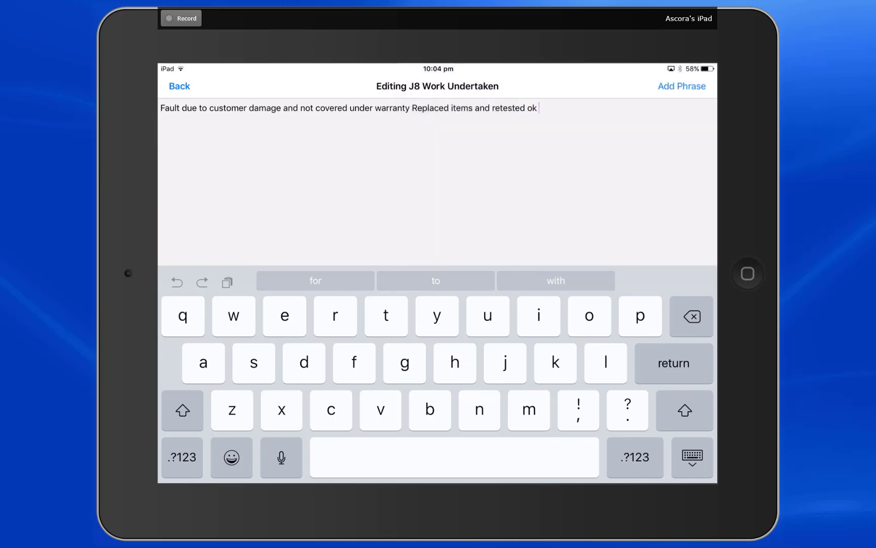
pyautogui.click(179, 86)
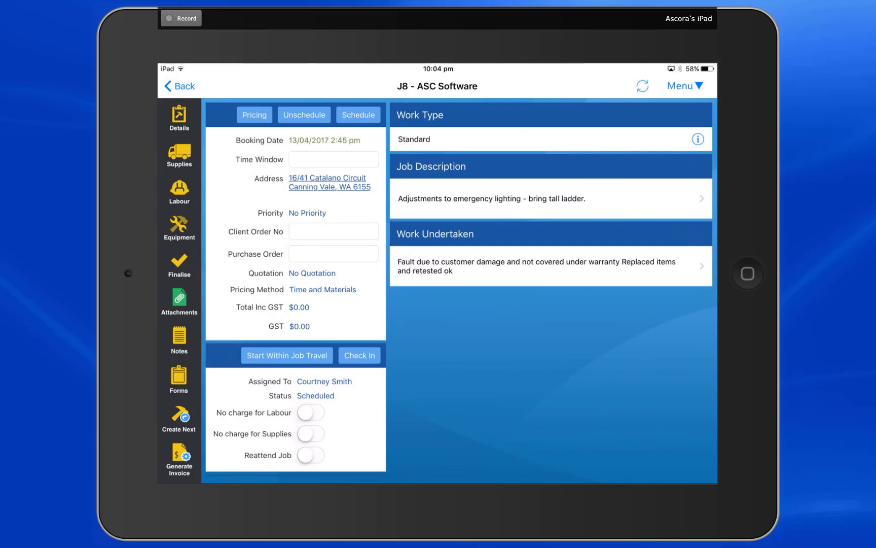
# - Check in to job J8 so it becomes In Progress and show its supplies
pyautogui.click(359, 355)
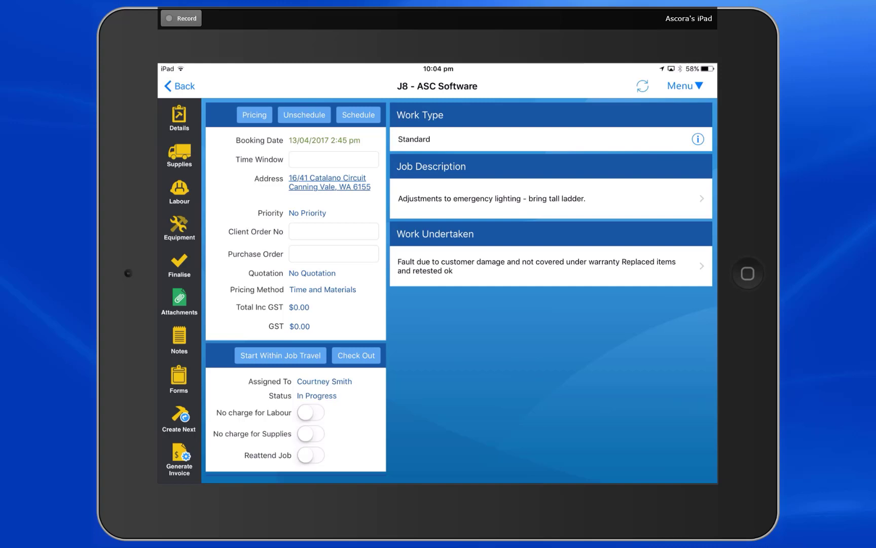
pyautogui.click(179, 156)
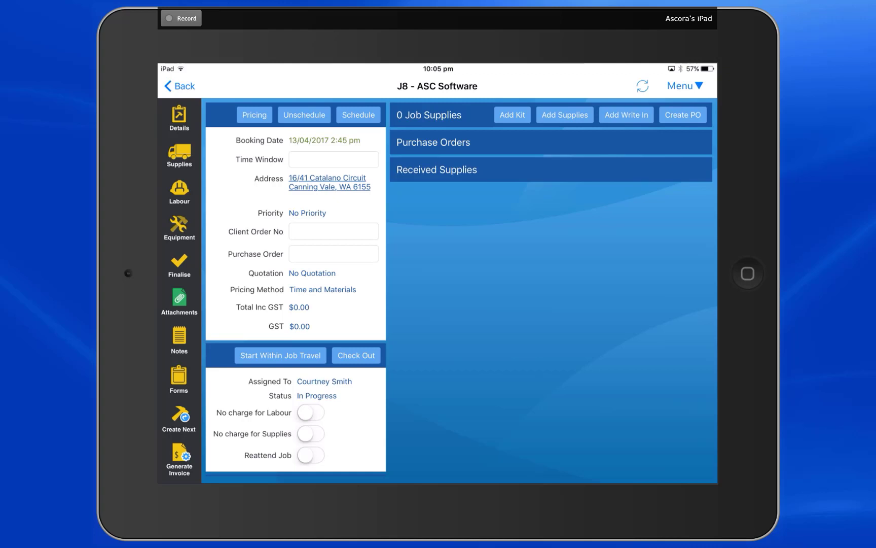
# - Add four supplies to job J8 from the supplies catalogue
pyautogui.click(565, 115)
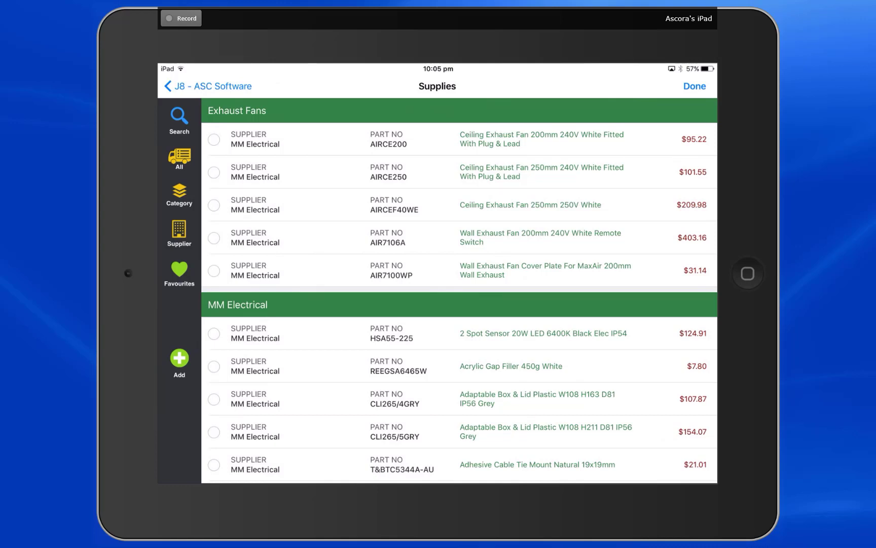
pyautogui.click(214, 140)
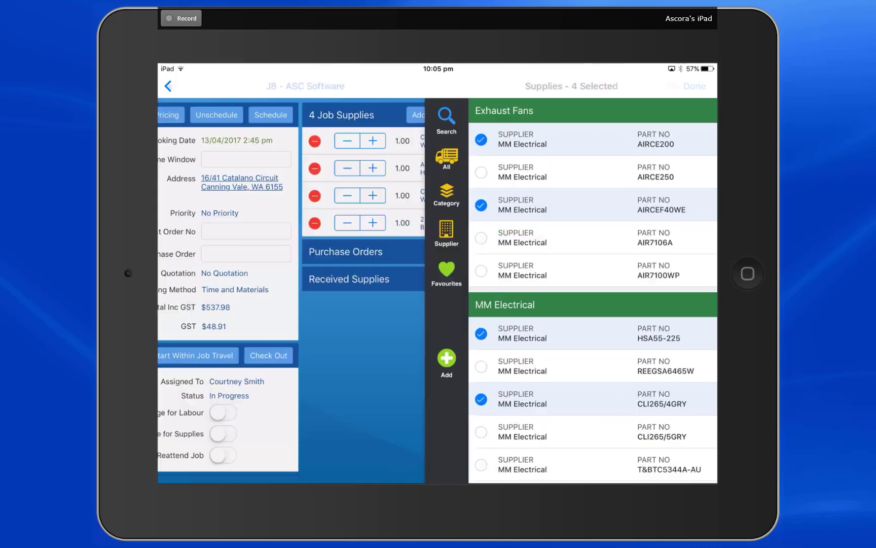
pyautogui.click(693, 87)
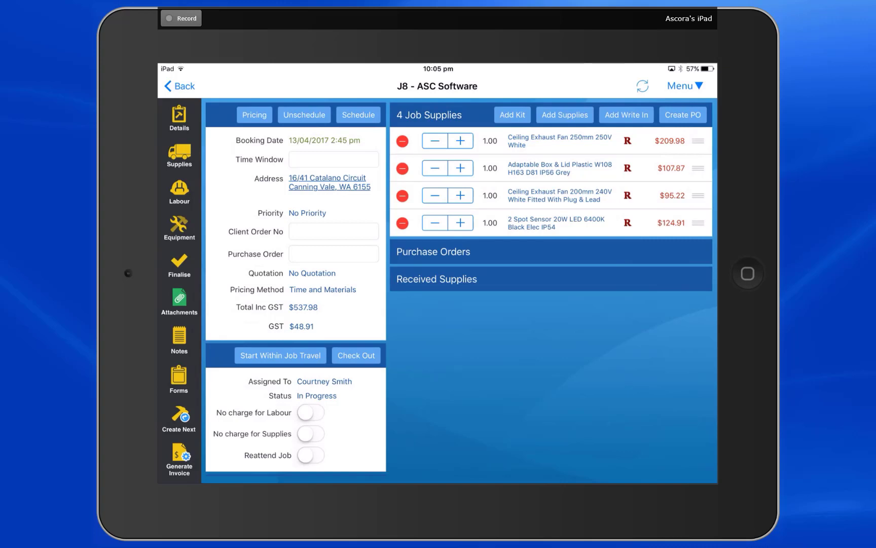
# - Set the grey adaptable box quantity to 50, bringing the total to $5,823.61
pyautogui.click(460, 168)
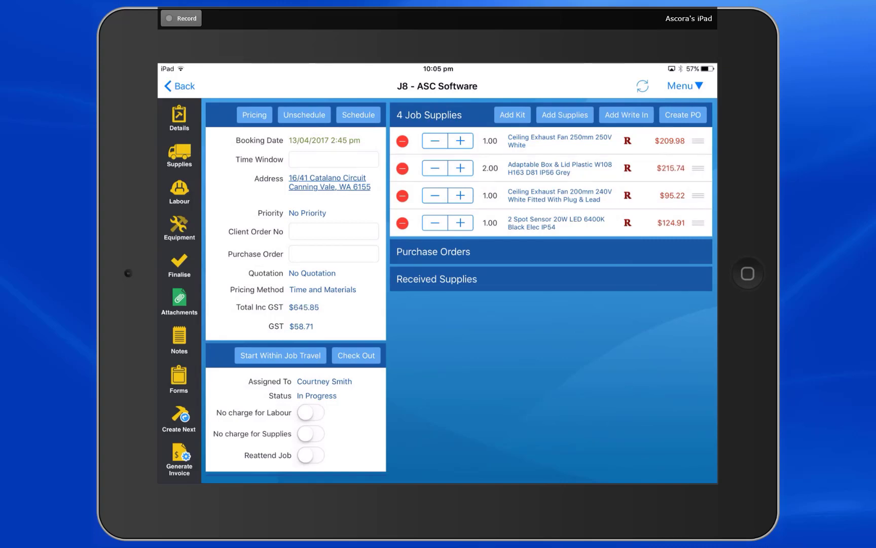
pyautogui.click(559, 168)
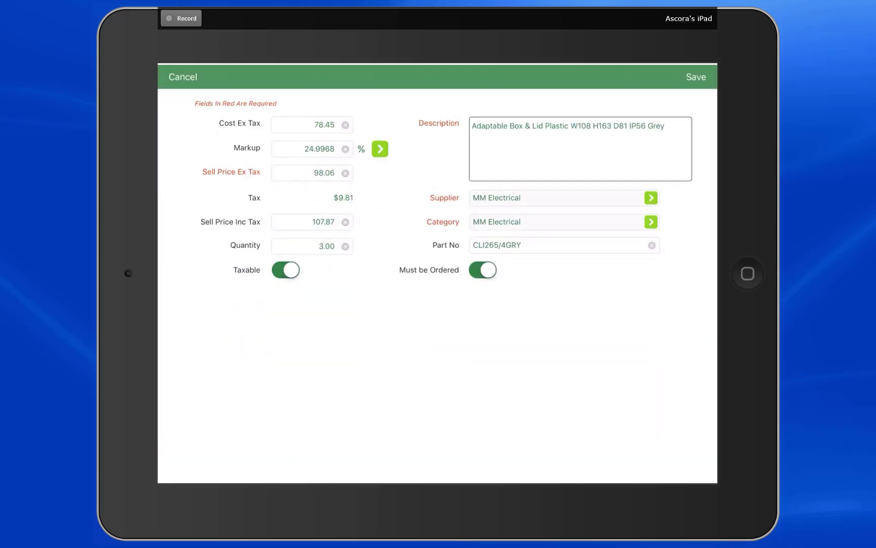
pyautogui.click(312, 245)
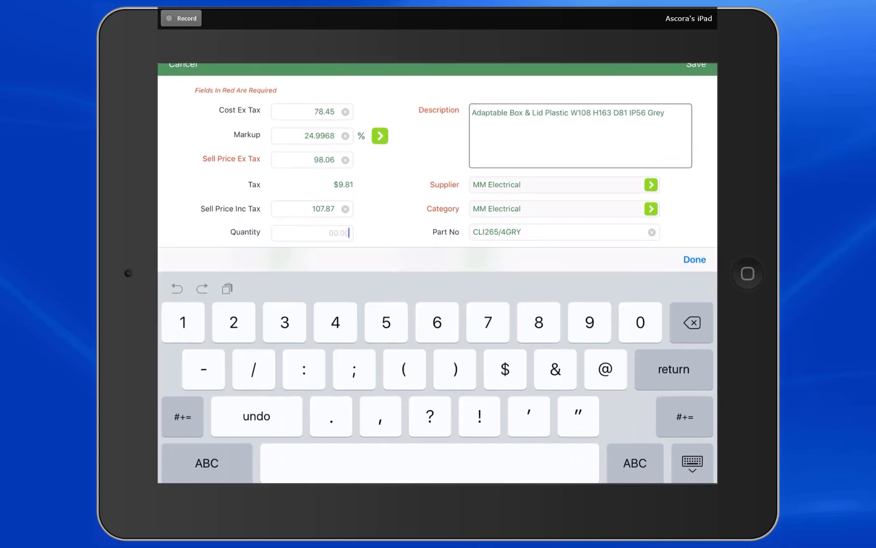
pyautogui.write('50')
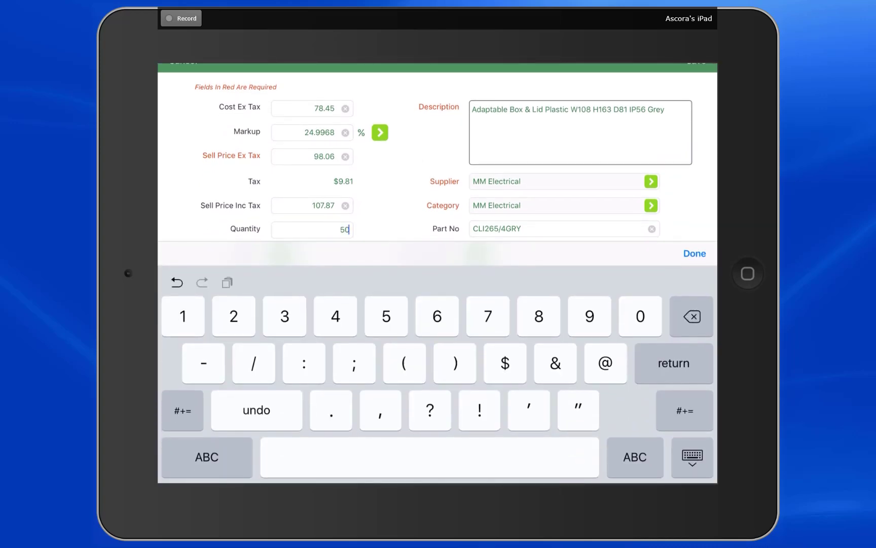
pyautogui.click(695, 254)
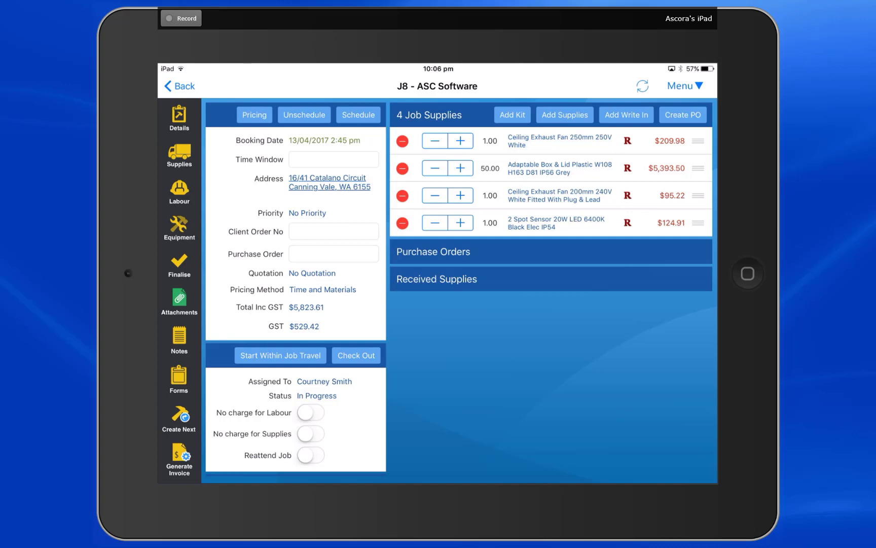
# - Add a $130.00 After Hours Callout fee to job J8, raising the total to $5,953.61
pyautogui.click(178, 191)
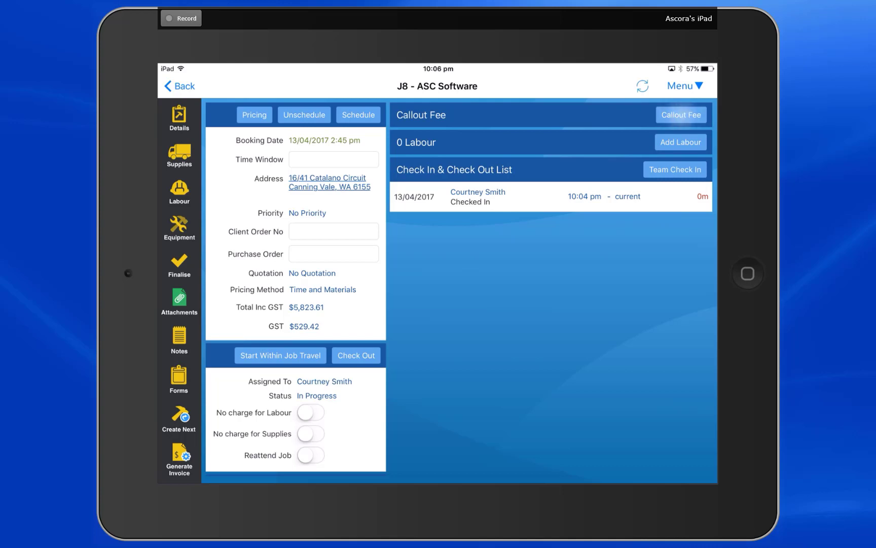
pyautogui.click(682, 115)
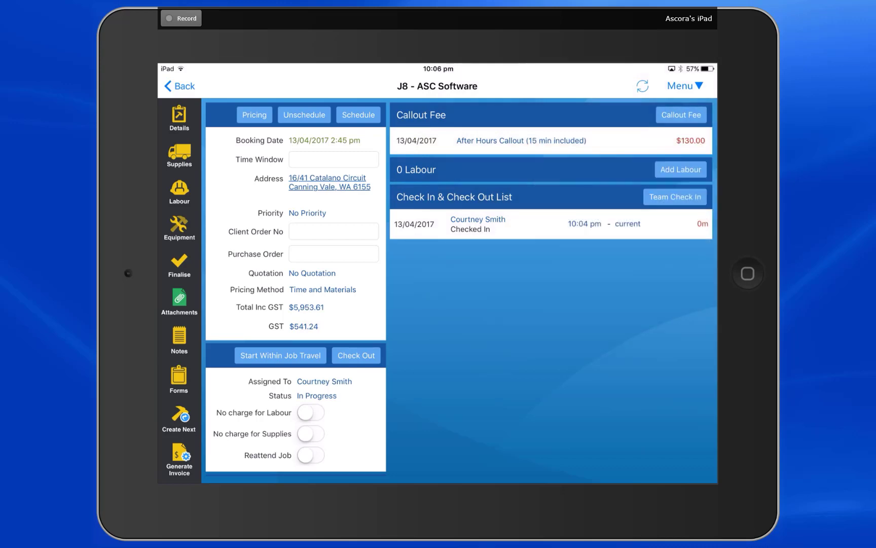
pyautogui.click(179, 227)
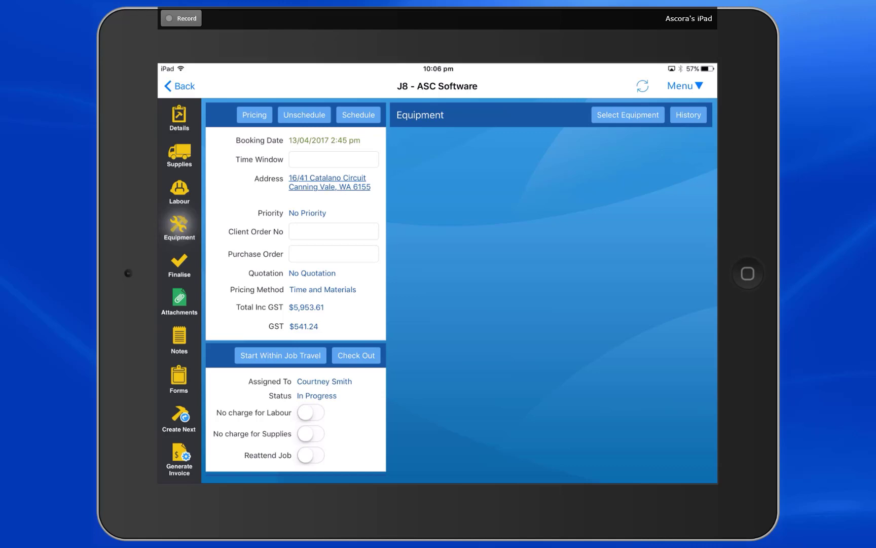
# - Show job J8's finalise summary with $5,953.61 total and its four-item checklist
pyautogui.click(179, 265)
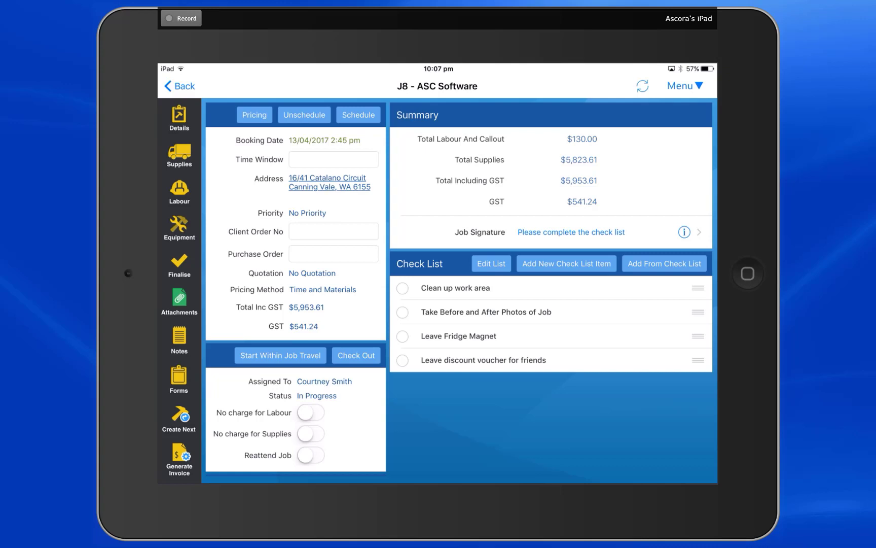
pyautogui.click(179, 300)
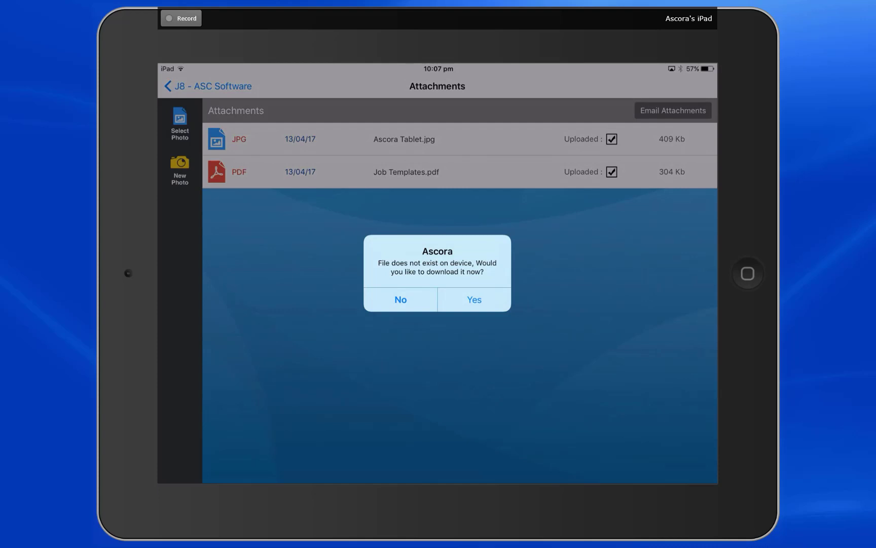
# - Download and view the Ascora Tablet.jpg photo and the Job Templates.pdf attachment
pyautogui.click(473, 299)
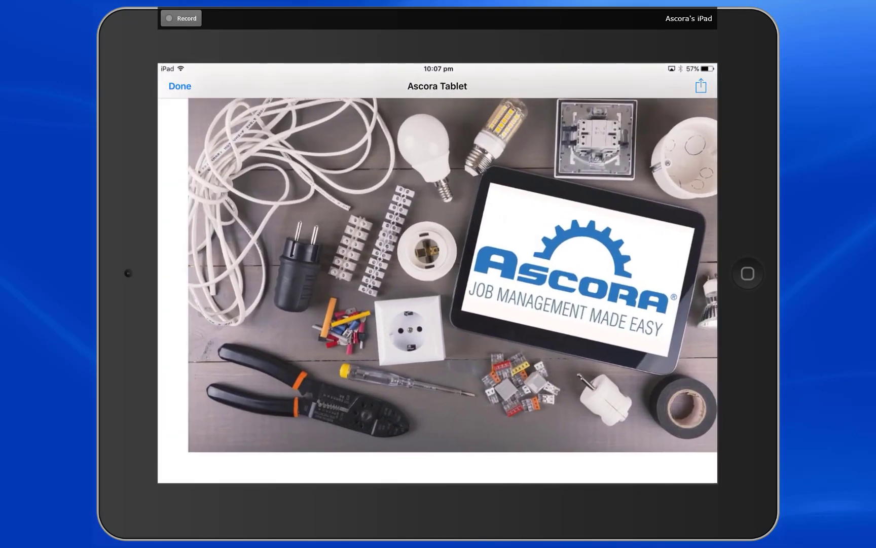
pyautogui.click(179, 87)
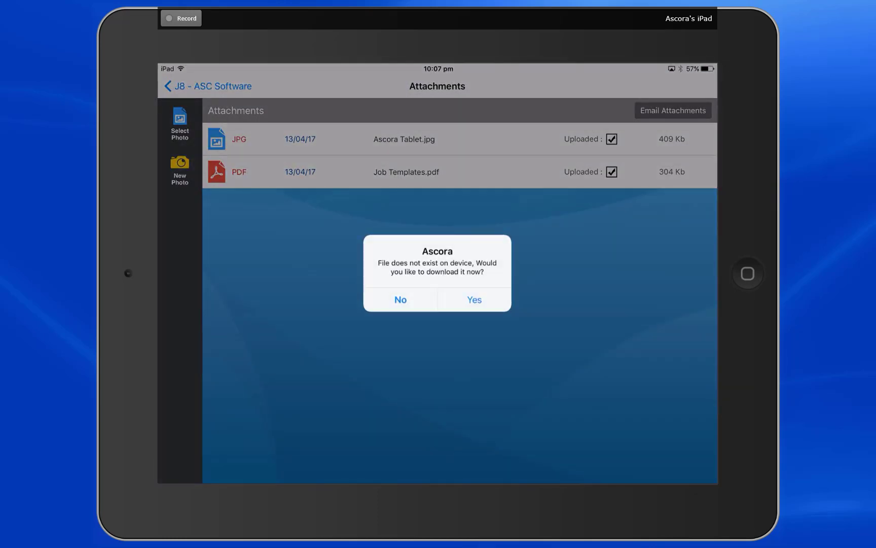
pyautogui.click(475, 299)
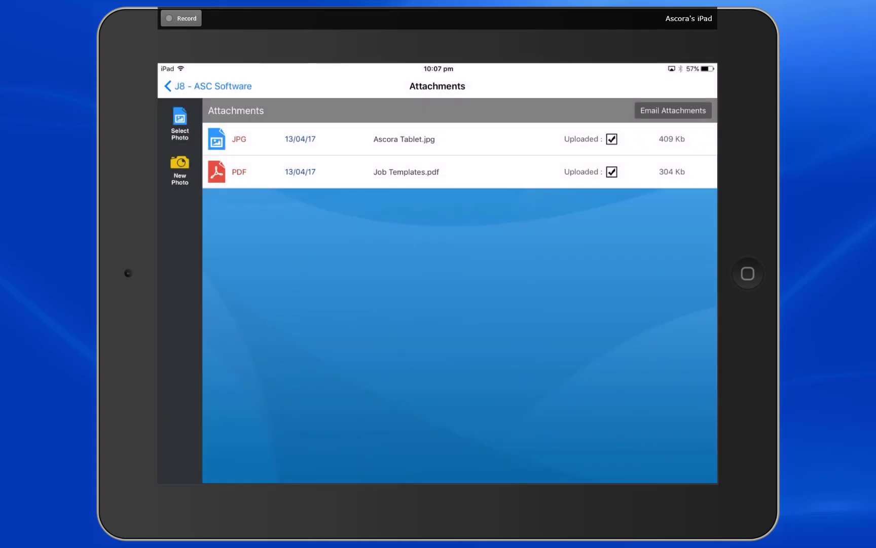
pyautogui.click(405, 172)
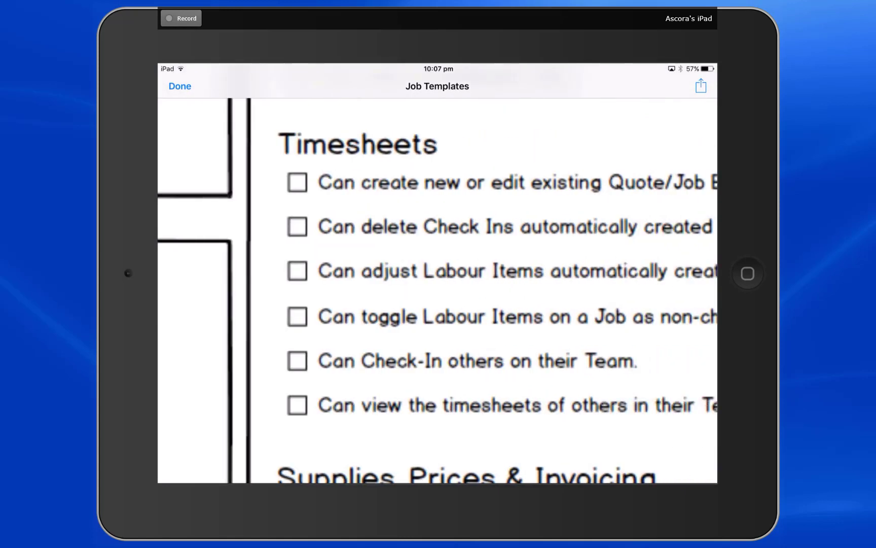
pyautogui.scroll(-3)
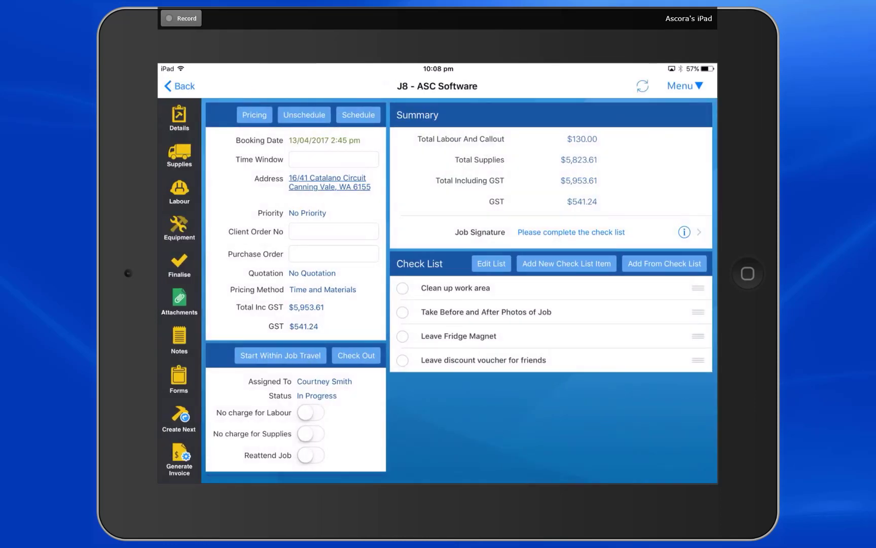
# - Mark all four checklist items on job J8 completed so it shows Ready to be signed
pyautogui.click(179, 340)
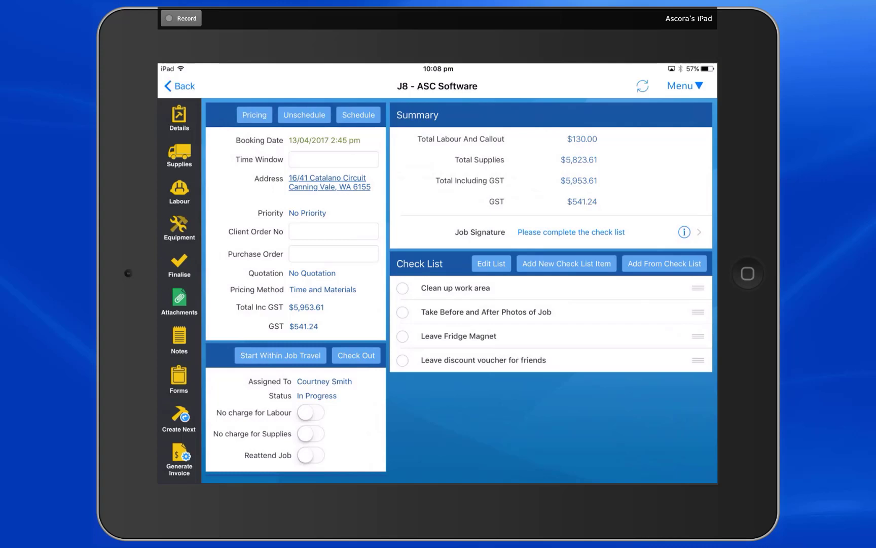
pyautogui.click(178, 380)
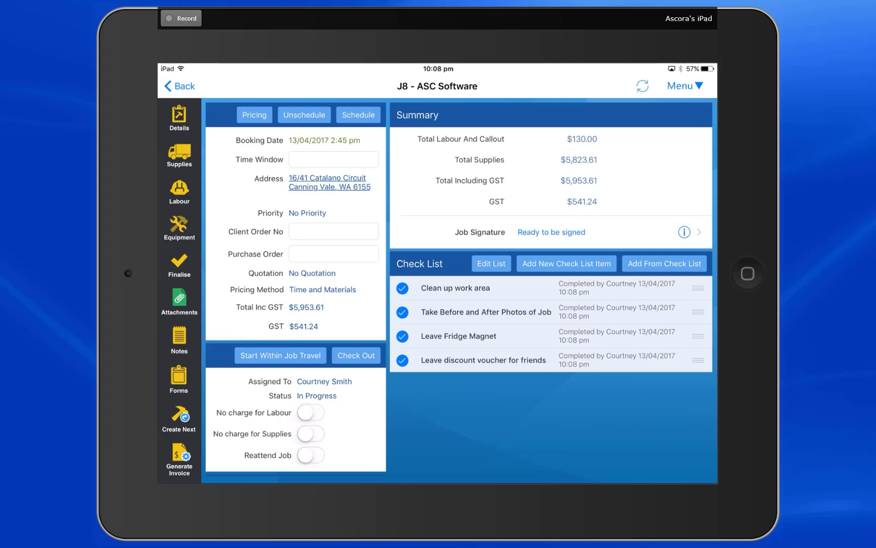
# - Check out of the job and raise Courtney's labour to 0.75 Hrs ($74.25), total $6,027.86
pyautogui.click(356, 355)
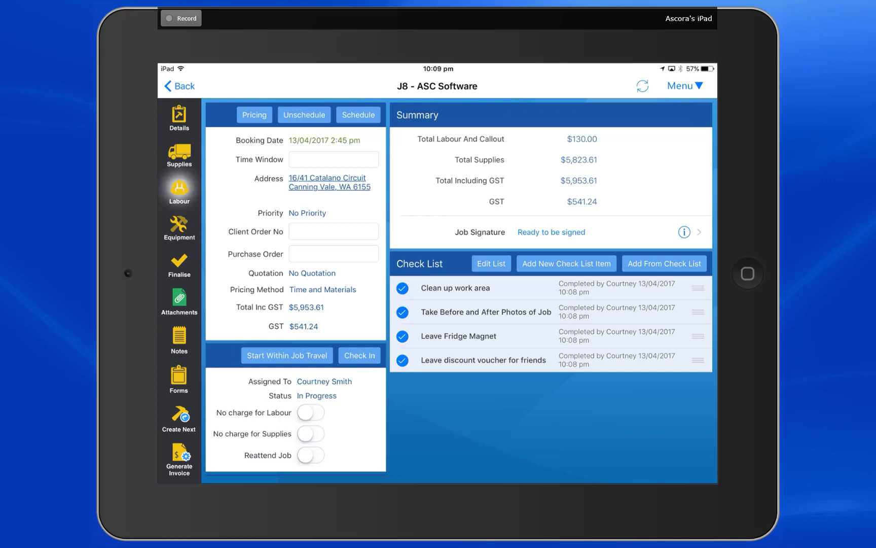
pyautogui.click(178, 190)
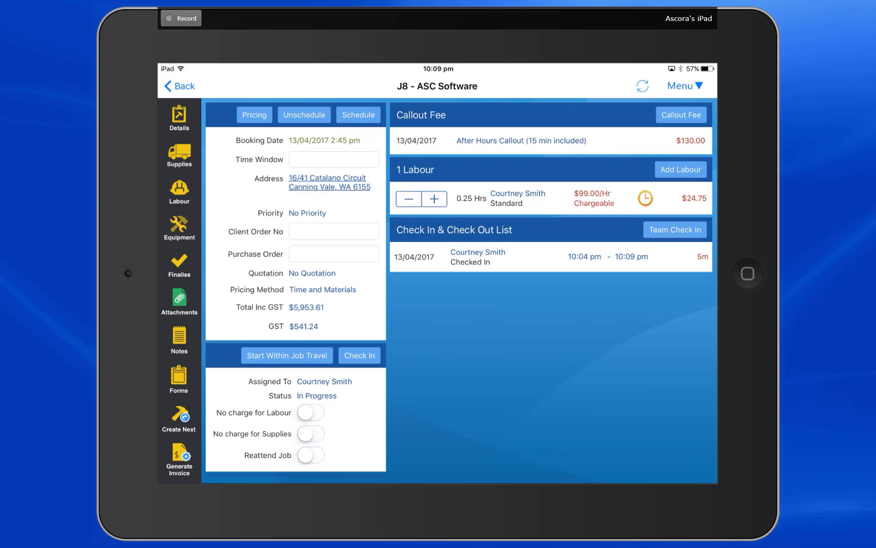
pyautogui.click(434, 199)
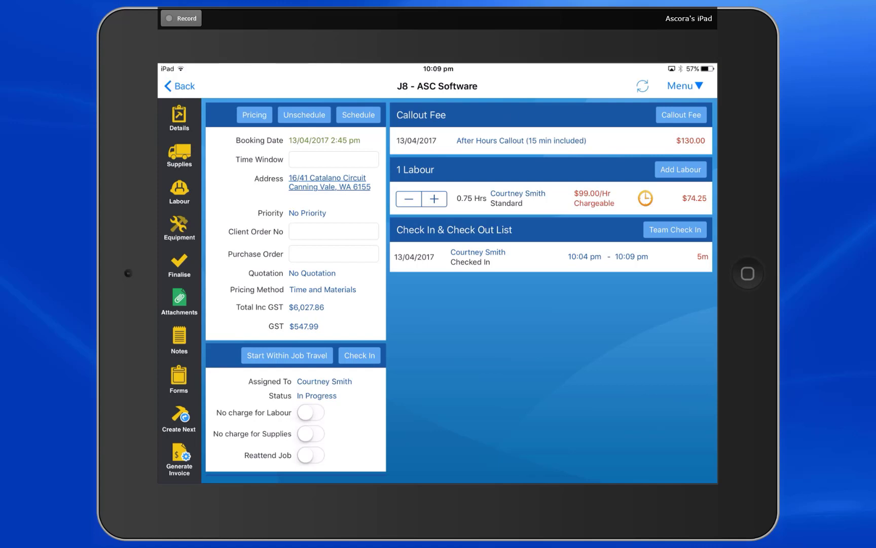
pyautogui.click(178, 264)
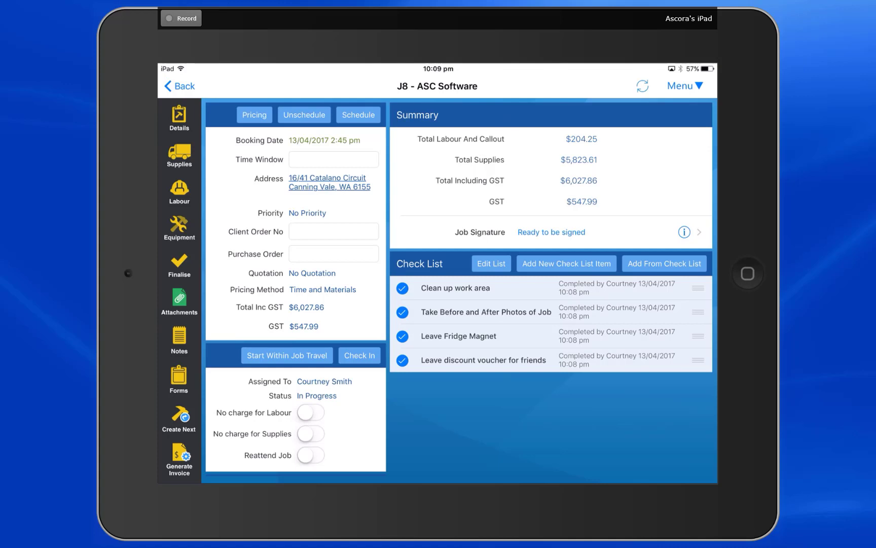
# - Draw and accept the job signature so J8 is locked as Signed Off at $6,027.86
pyautogui.click(698, 232)
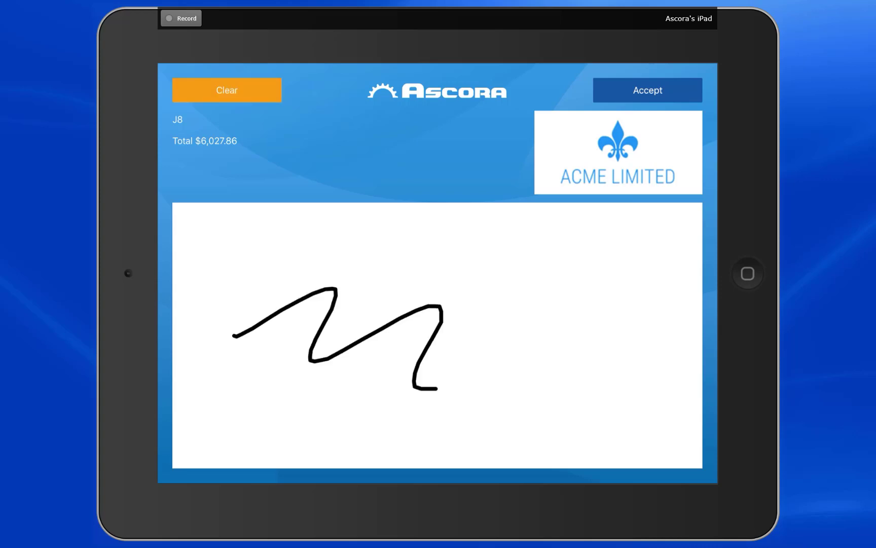
pyautogui.moveTo(430, 391); pyautogui.dragTo(612, 341)
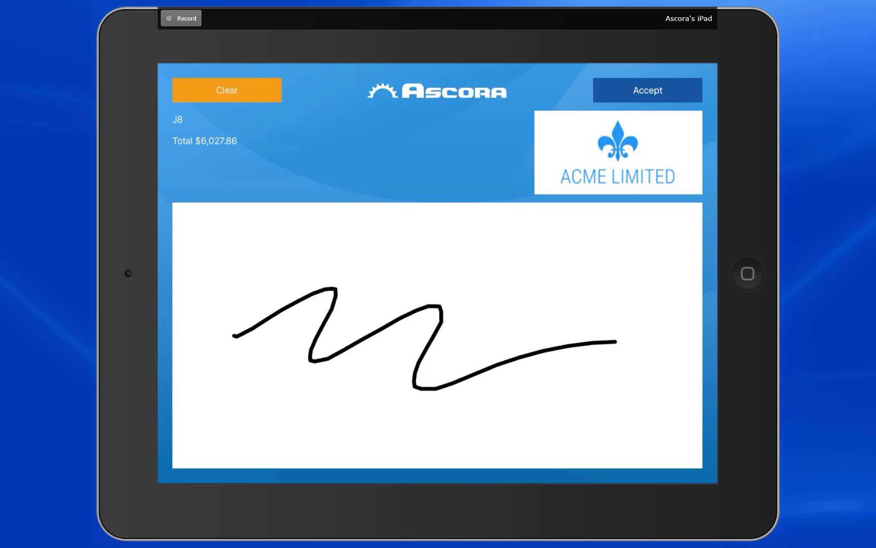
pyautogui.click(647, 89)
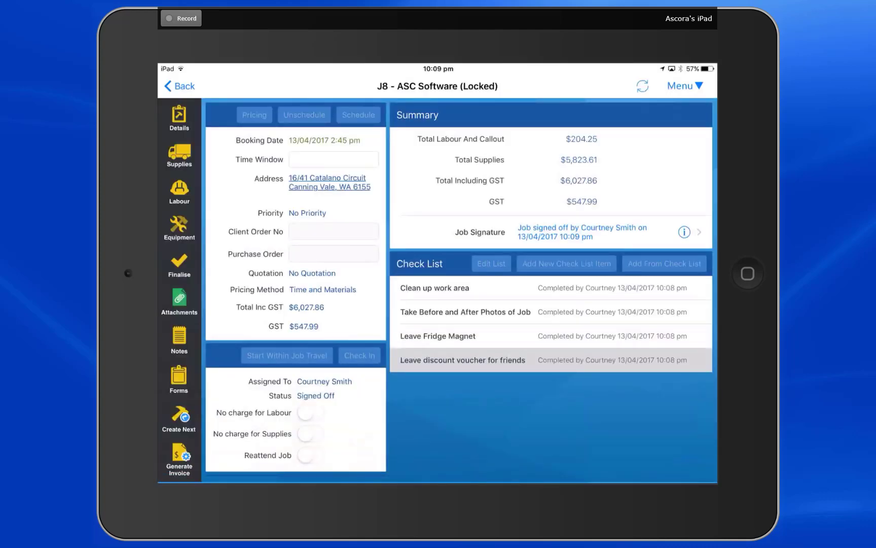
pyautogui.click(179, 459)
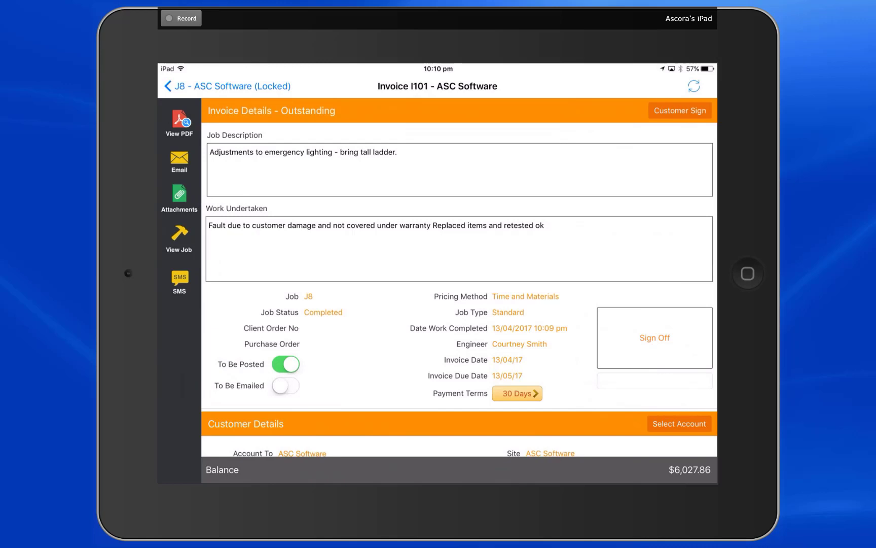
pyautogui.click(679, 109)
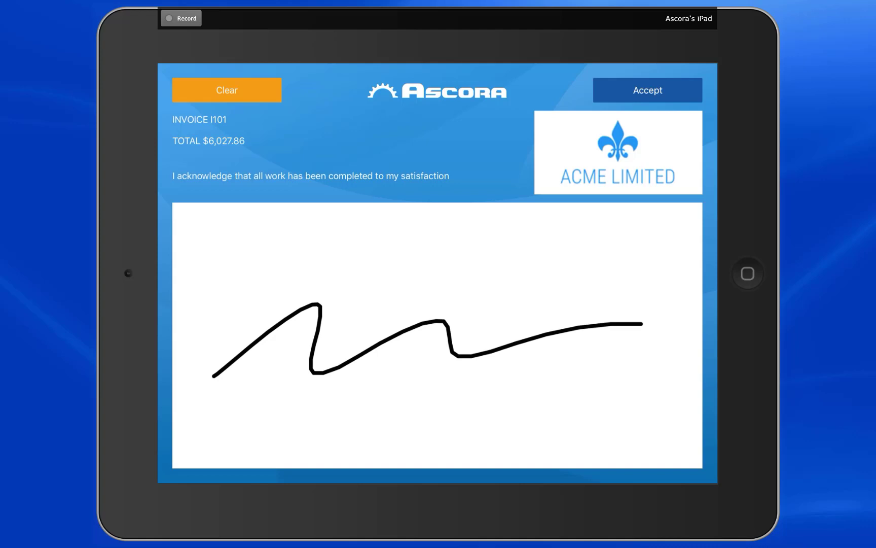
pyautogui.click(647, 89)
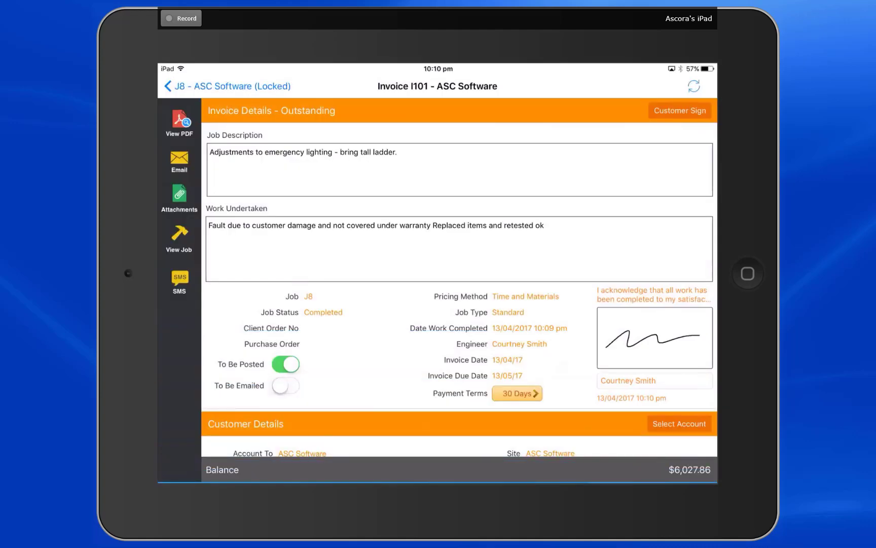
# - Review the signed invoice and return to the locked job J8
pyautogui.scroll(-3)
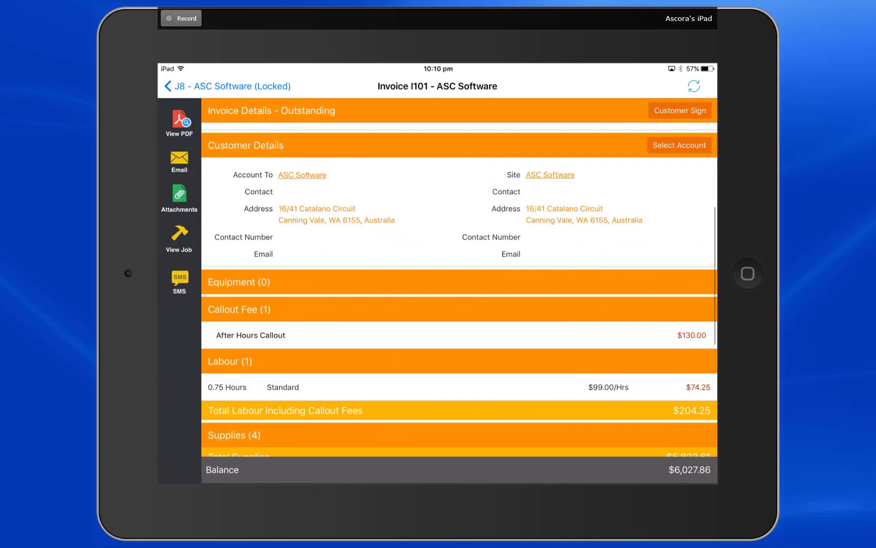
pyautogui.scroll(-3)
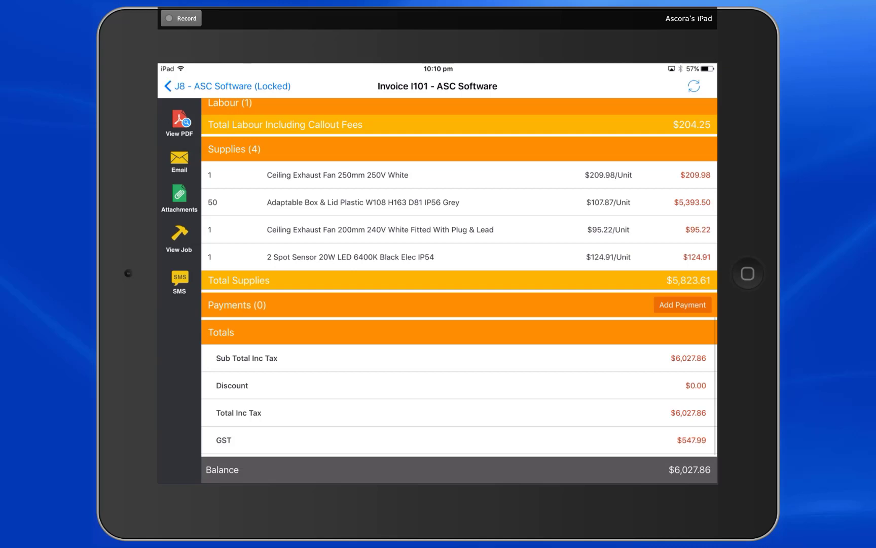
pyautogui.click(683, 304)
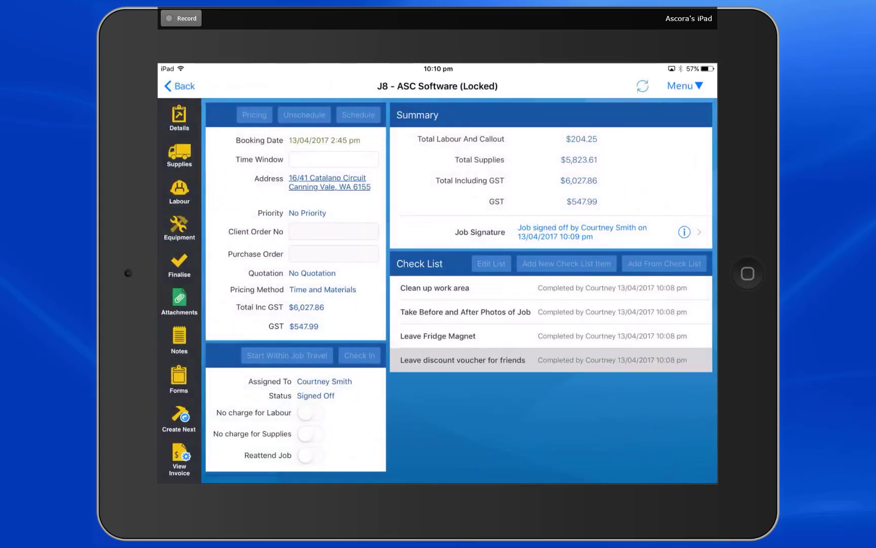
# - Leave job J8 for the home list showing quotation Q1 for JS Promotion
pyautogui.click(178, 86)
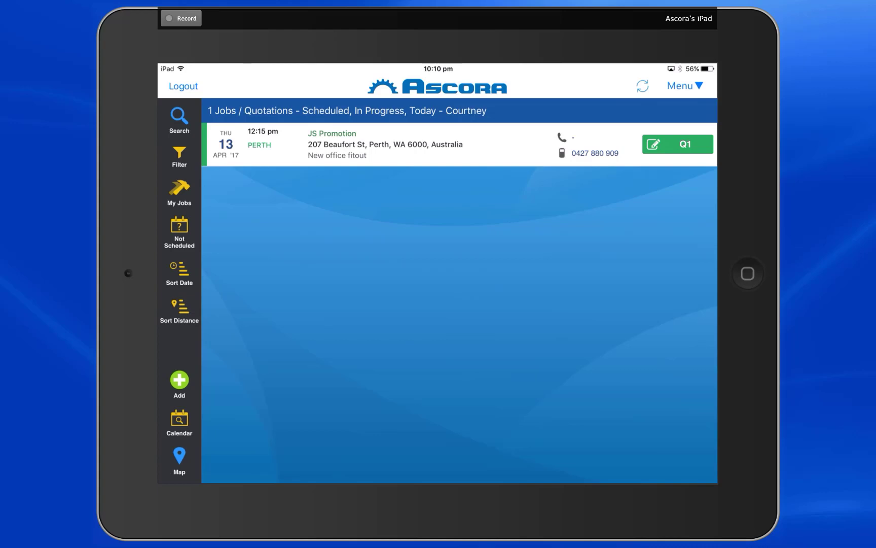
# - Run a data sync with the Ascora portal and close it when finished
pyautogui.click(642, 86)
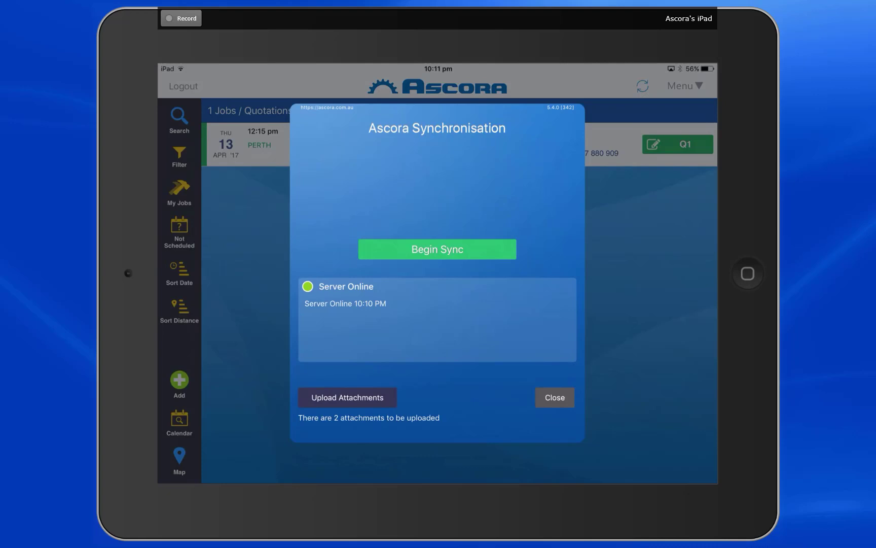
pyautogui.click(437, 249)
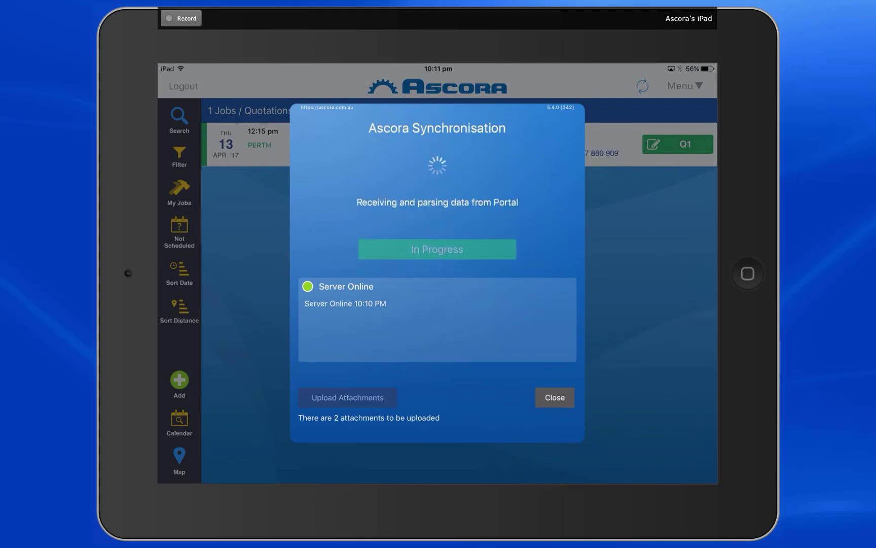
pyautogui.click(554, 397)
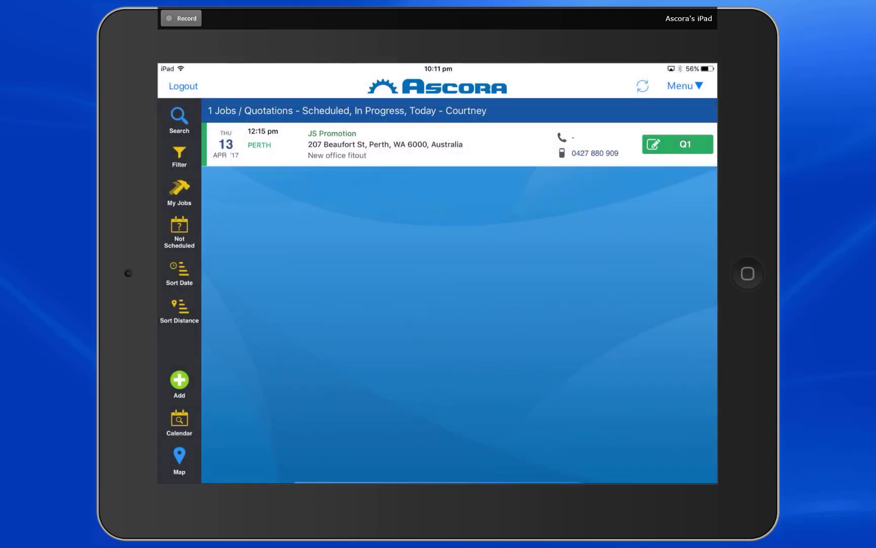